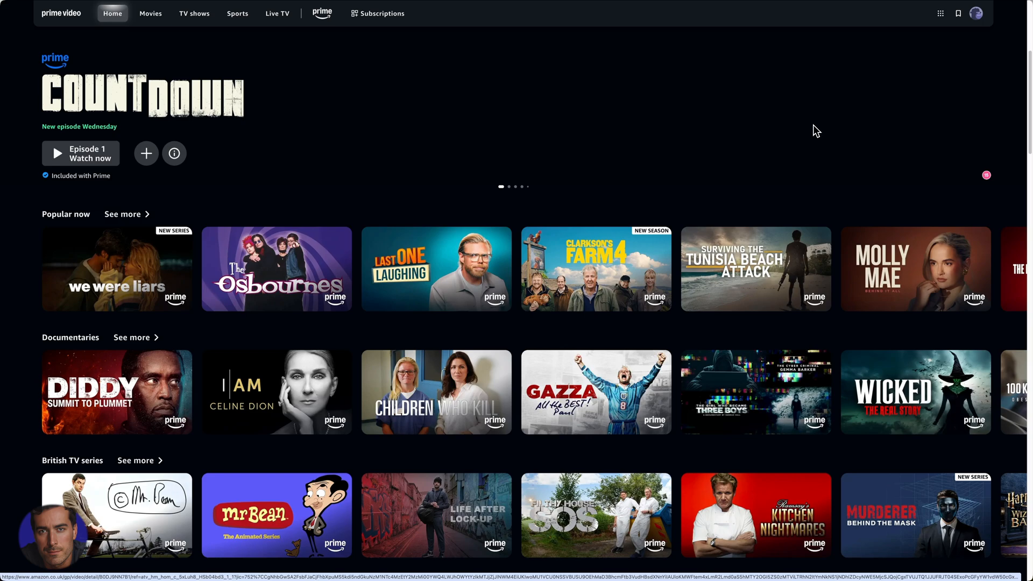
{"action": "mouse_move", "coordinate": [884, 154]}
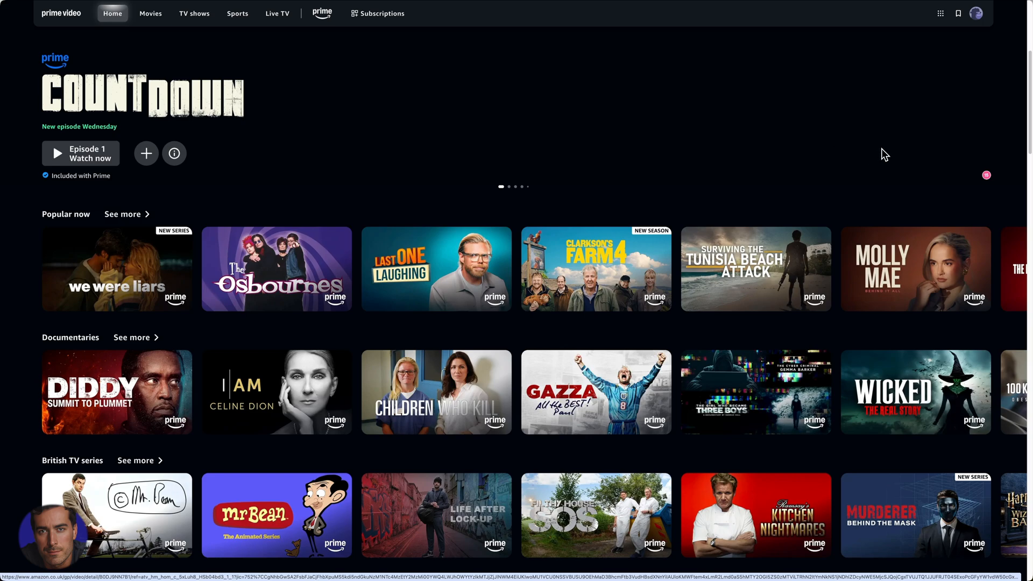
Step: Open the profile avatar menu at the top right of the Prime Video home page
{"action": "left_click", "coordinate": [977, 13]}
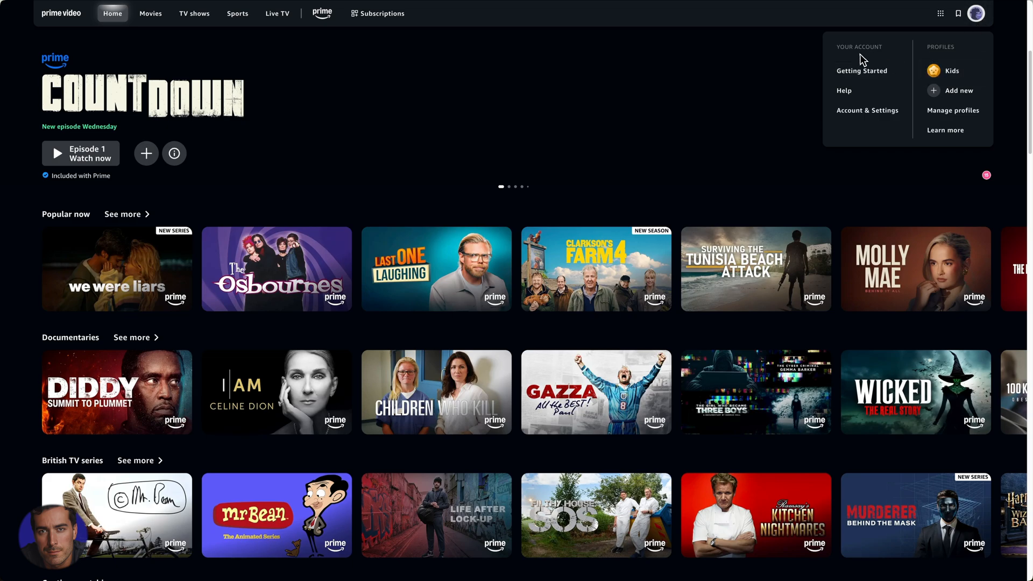
{"action": "mouse_move", "coordinate": [942, 54]}
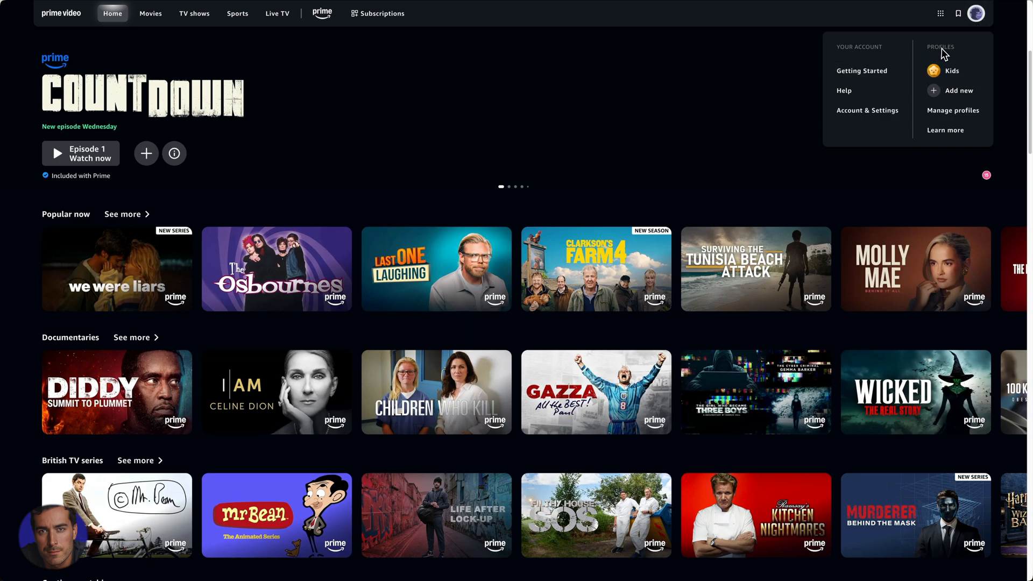
{"action": "mouse_move", "coordinate": [885, 49]}
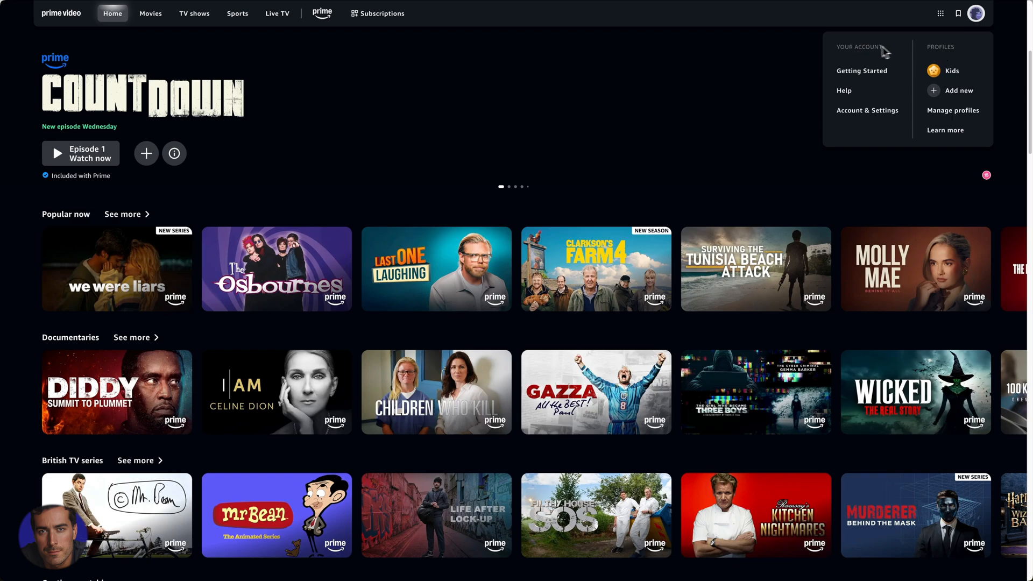
{"action": "mouse_move", "coordinate": [860, 98]}
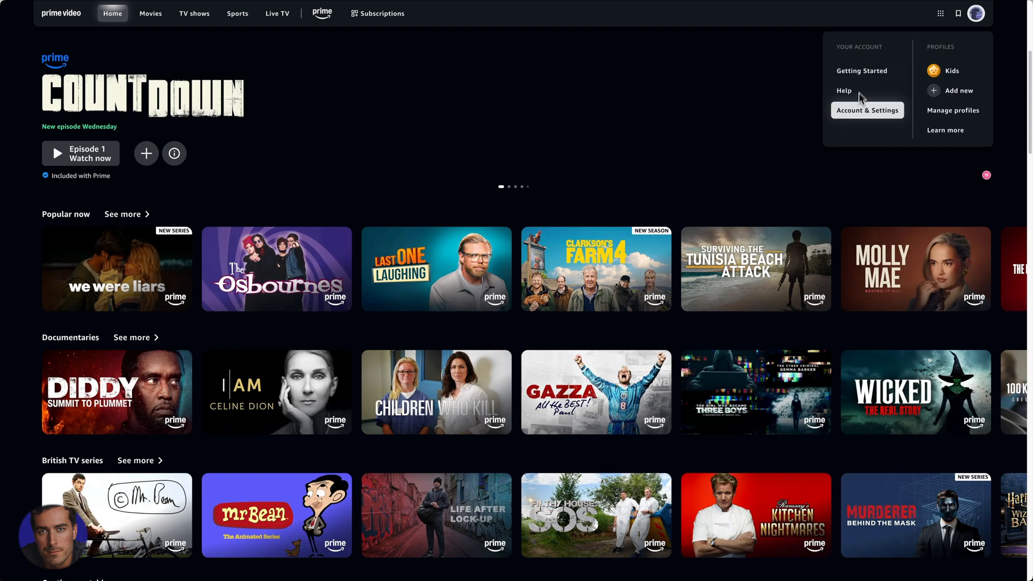
Step: Go to Account & Settings to view the Prime membership payment method ending in 1000
{"action": "left_click", "coordinate": [867, 109]}
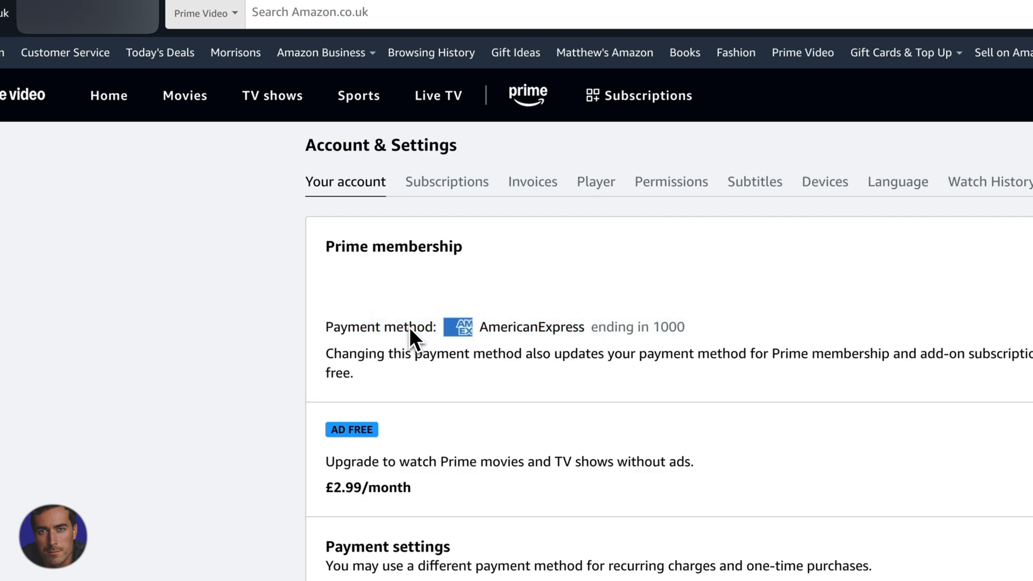
{"action": "mouse_move", "coordinate": [540, 336]}
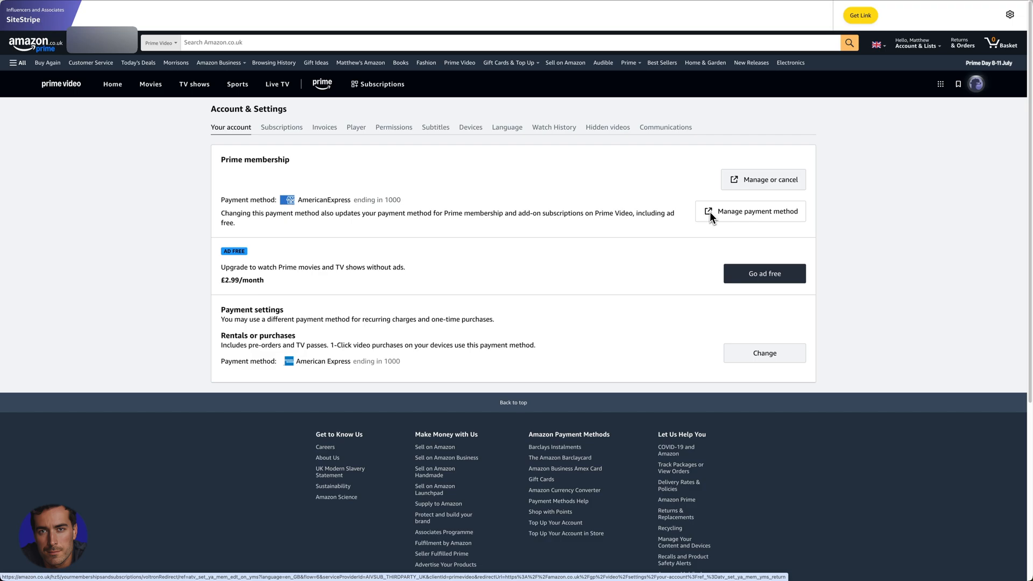
{"action": "mouse_move", "coordinate": [751, 218]}
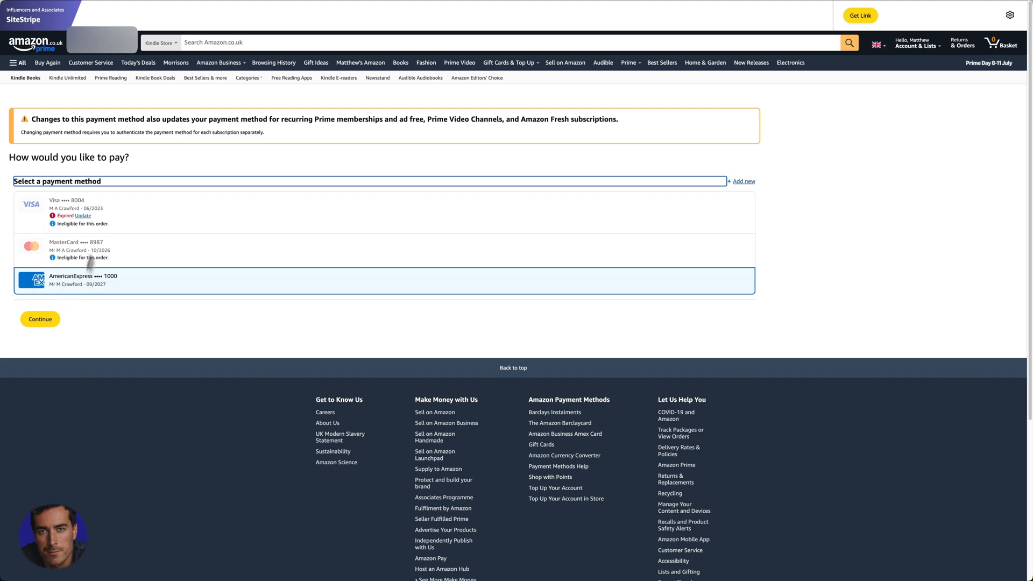
{"action": "mouse_move", "coordinate": [106, 234]}
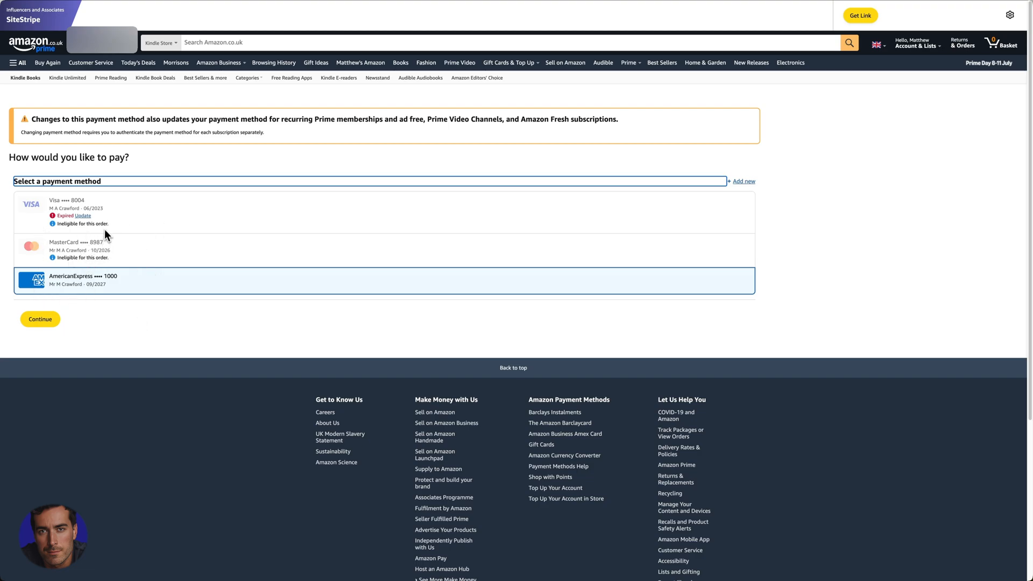
{"action": "mouse_move", "coordinate": [109, 240]}
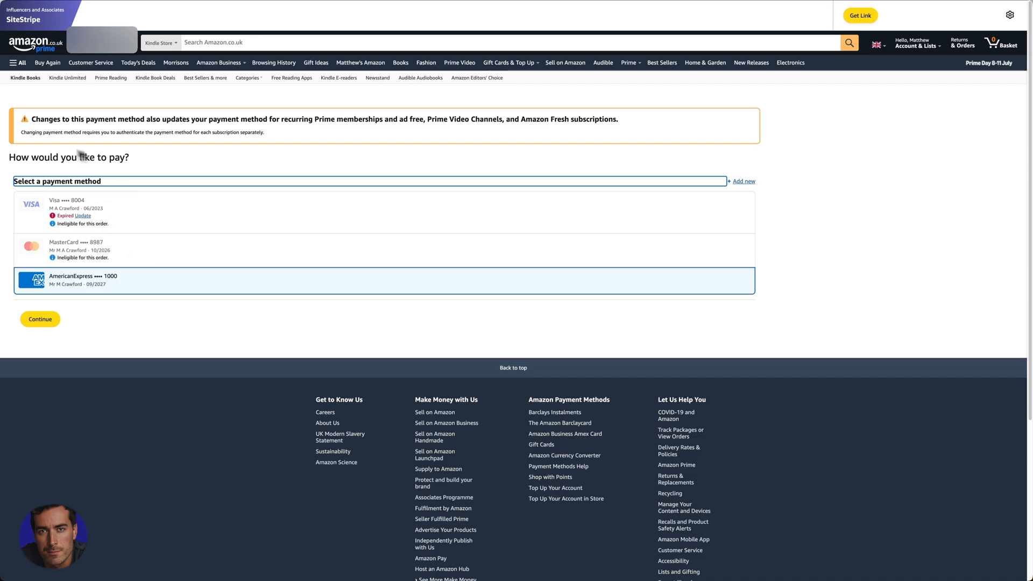
{"action": "mouse_move", "coordinate": [125, 162]}
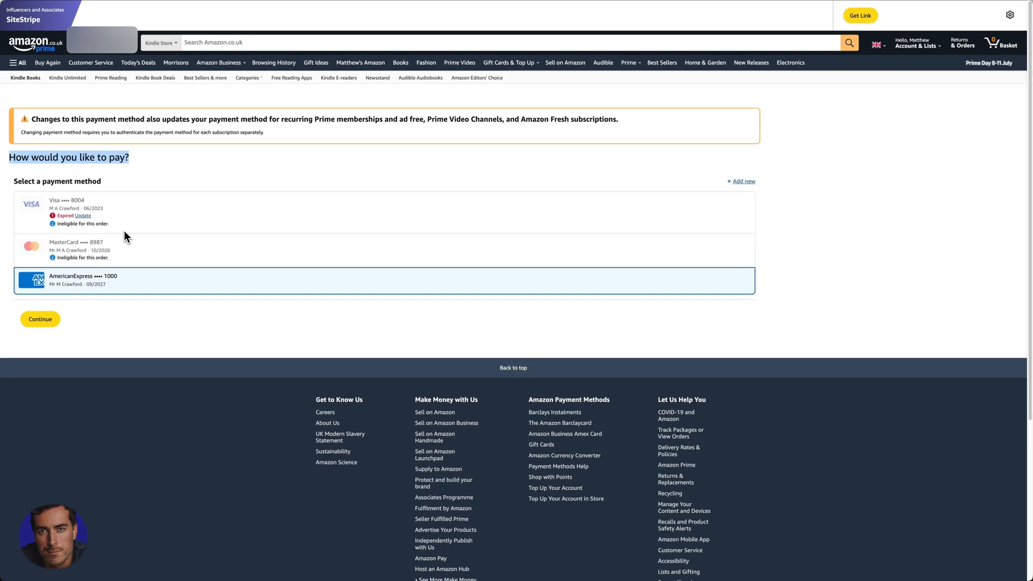
{"action": "mouse_move", "coordinate": [164, 244]}
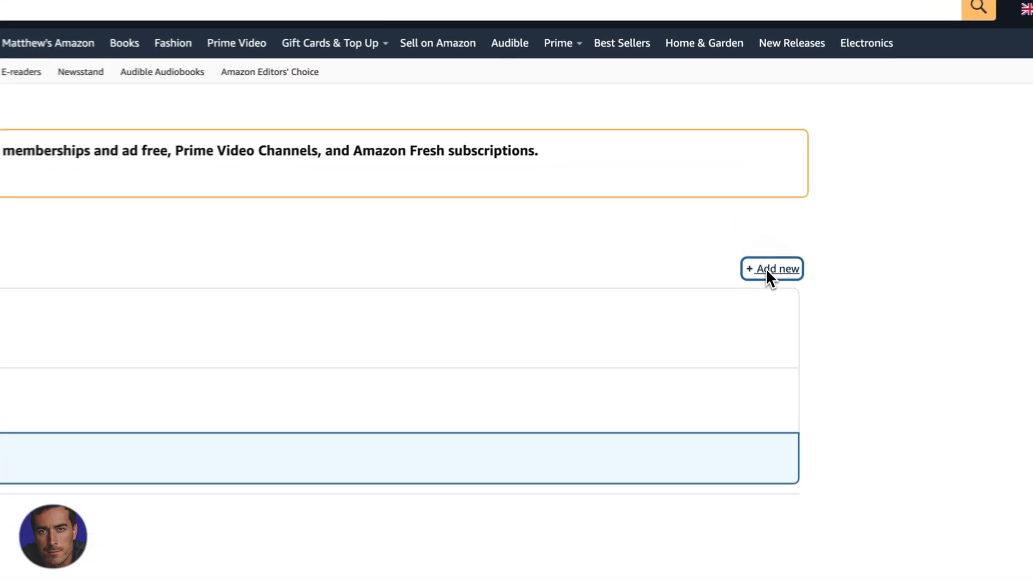
{"action": "left_click", "coordinate": [771, 269]}
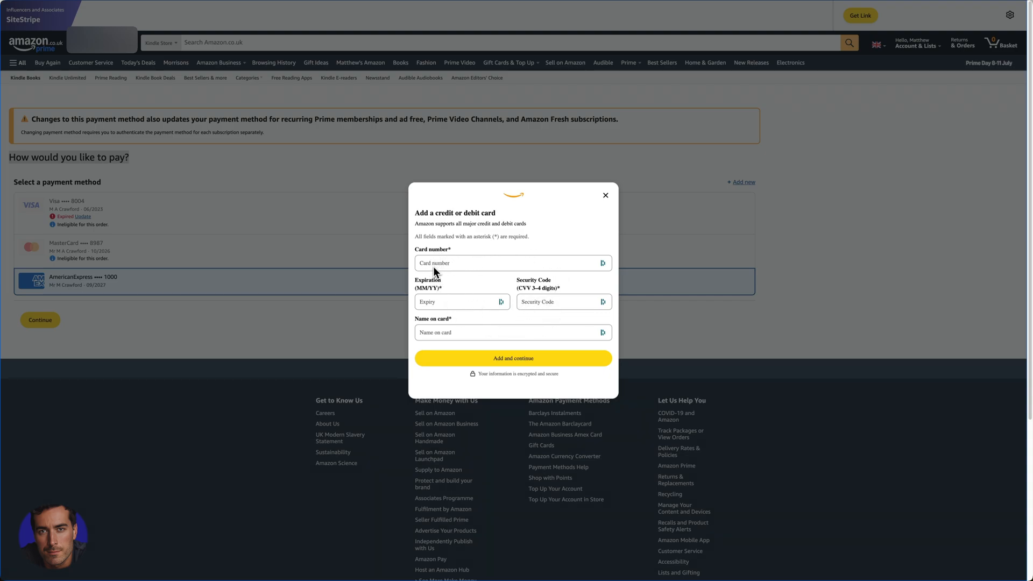
{"action": "mouse_move", "coordinate": [435, 296]}
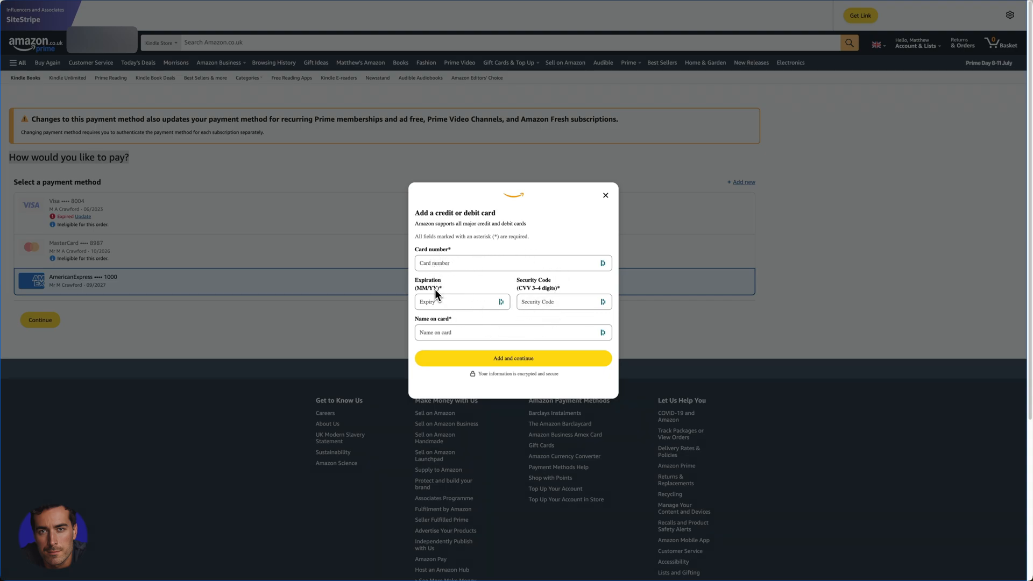
{"action": "mouse_move", "coordinate": [535, 282]}
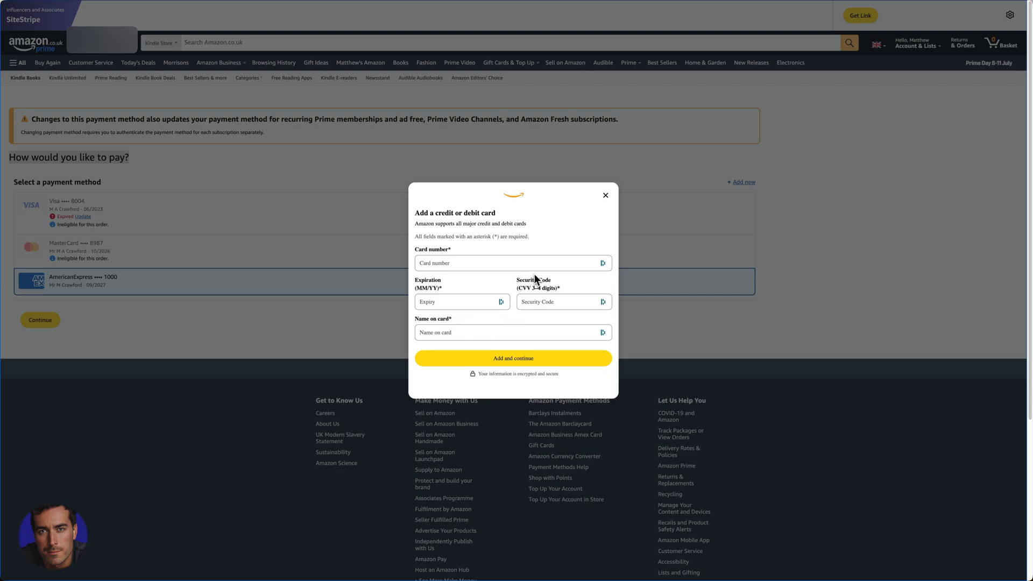
{"action": "mouse_move", "coordinate": [535, 297]}
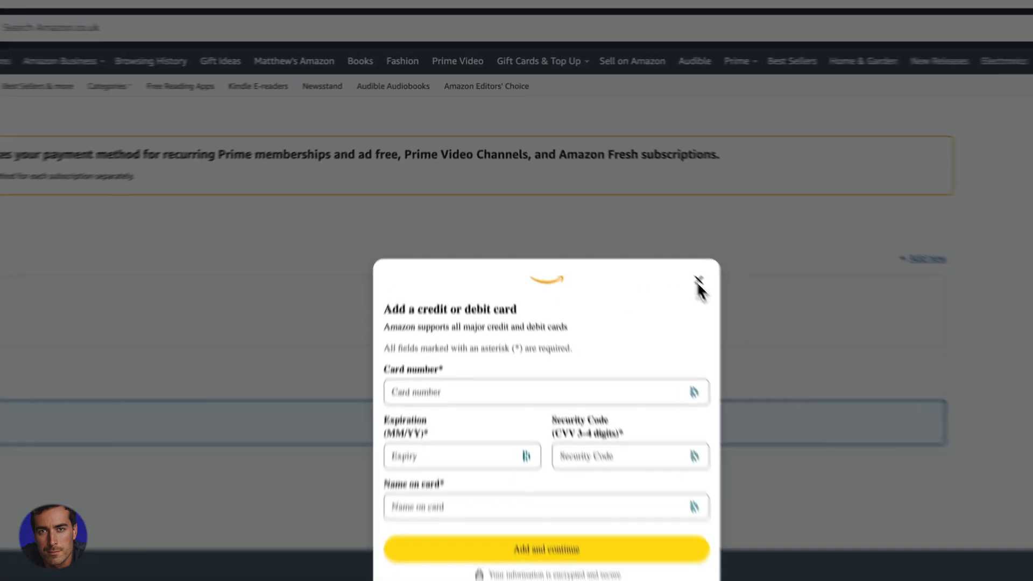
{"action": "left_click", "coordinate": [699, 282]}
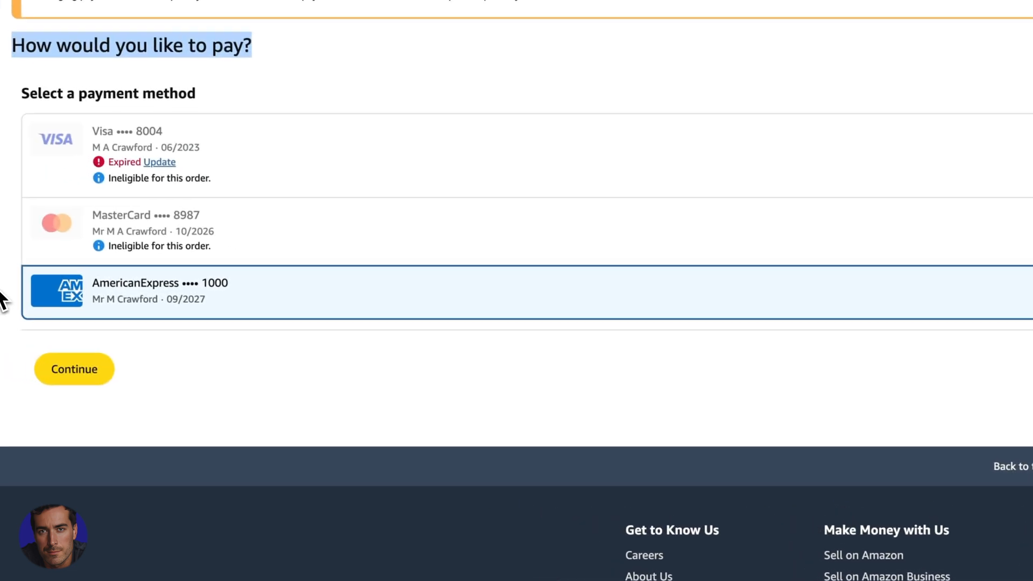
{"action": "scroll", "scroll_direction": "down", "scroll_amount": 3}
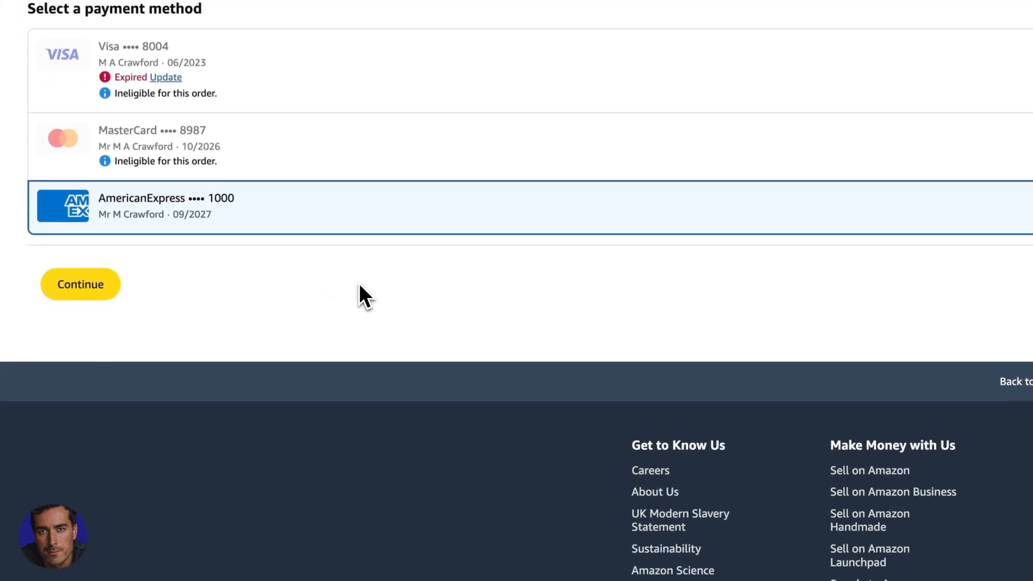